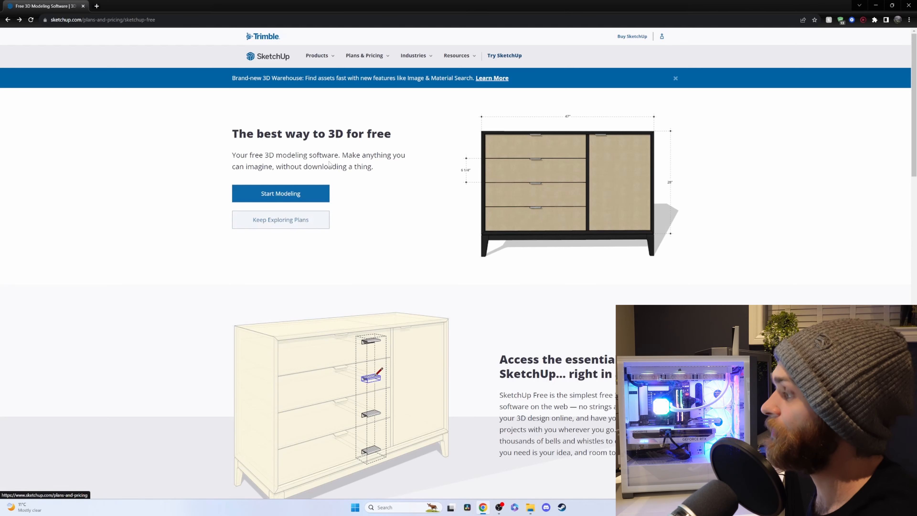
- Start Modeling from the SketchUp Free product page to open the web app's home screen
{"action": "left_click", "coordinate": [318, 56]}
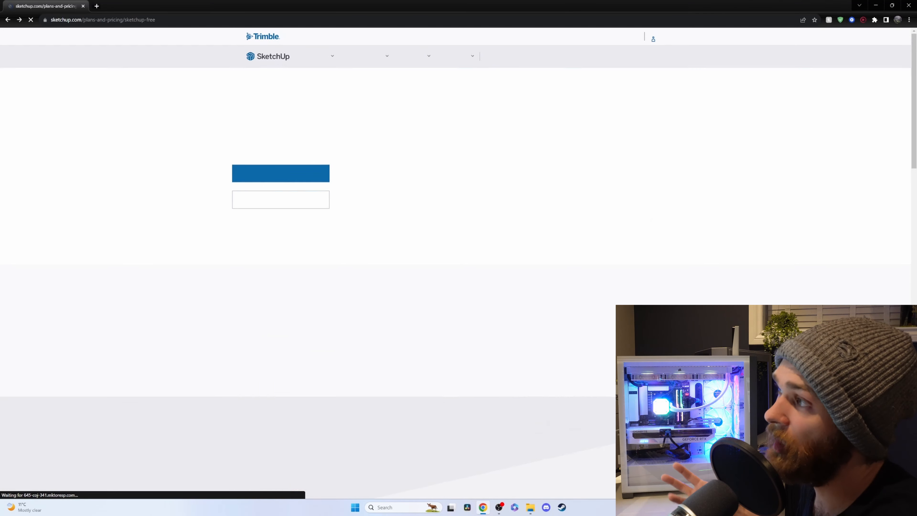
{"action": "left_click", "coordinate": [280, 176]}
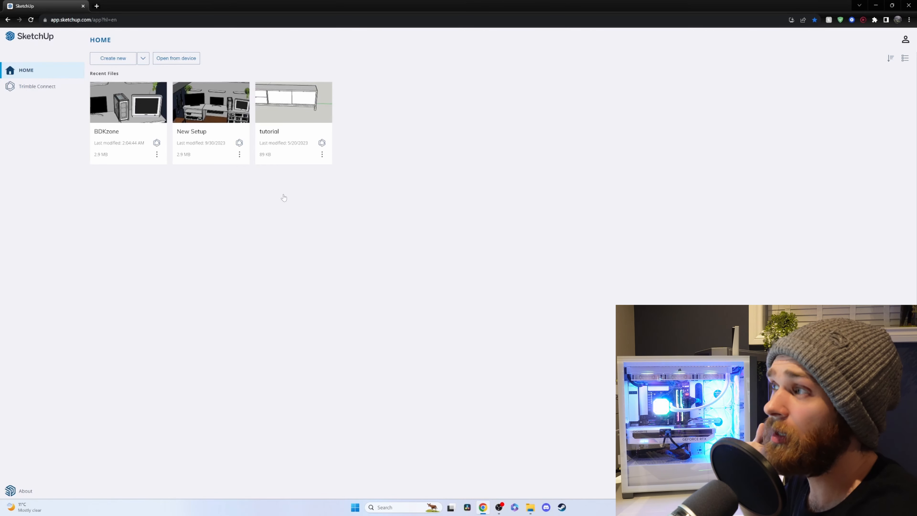
- Open the 'New Setup' model from Recent Files, showing the desk with shelves, monitors and PC
{"action": "double_click", "coordinate": [211, 102]}
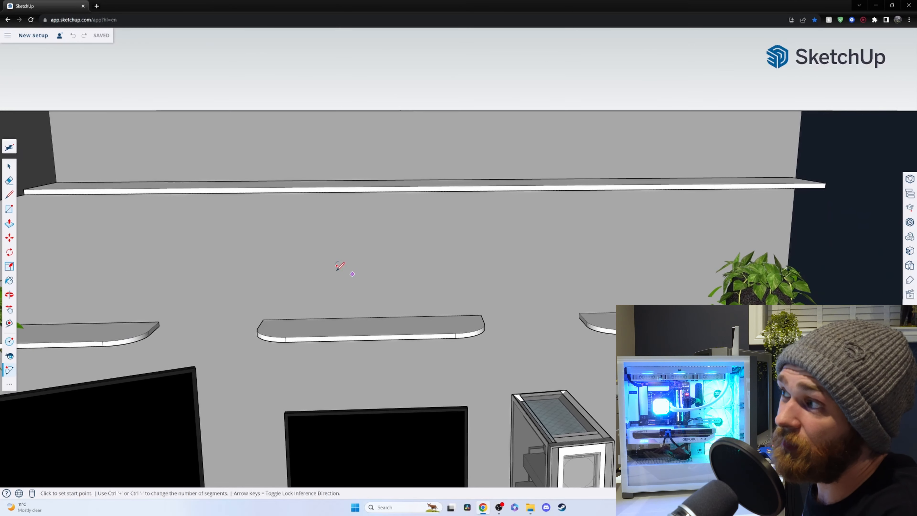
{"action": "mouse_move", "coordinate": [336, 265]}
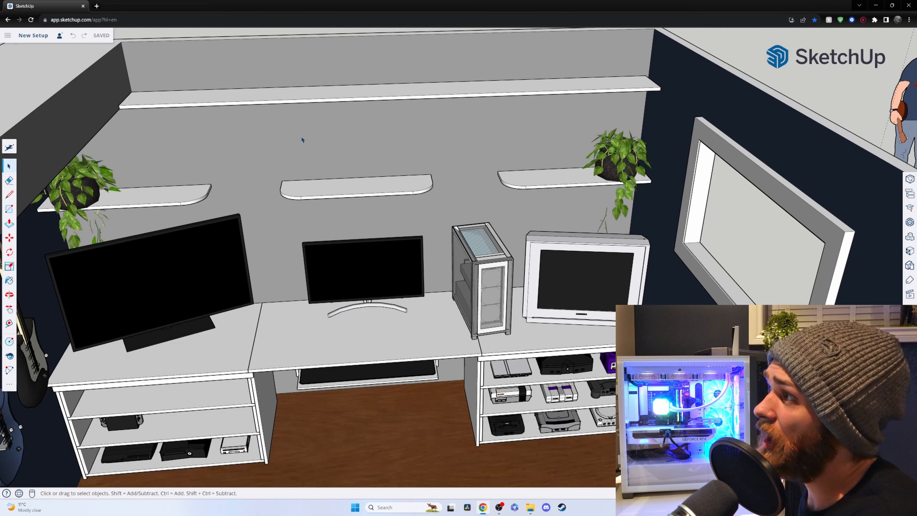
- Orbit around the desk scene before leaving the model for the Home screen
{"action": "left_click_drag", "start_coordinate": [301, 140], "coordinate": [357, 199]}
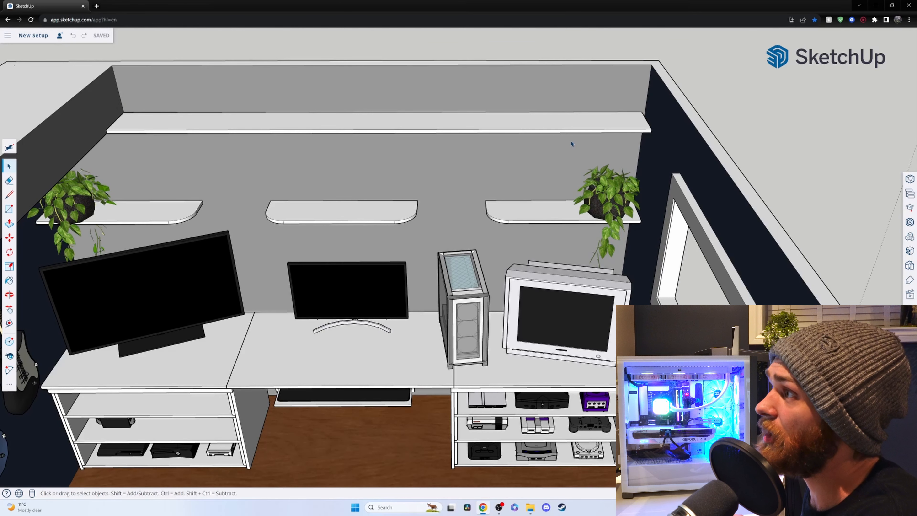
{"action": "mouse_move", "coordinate": [354, 171]}
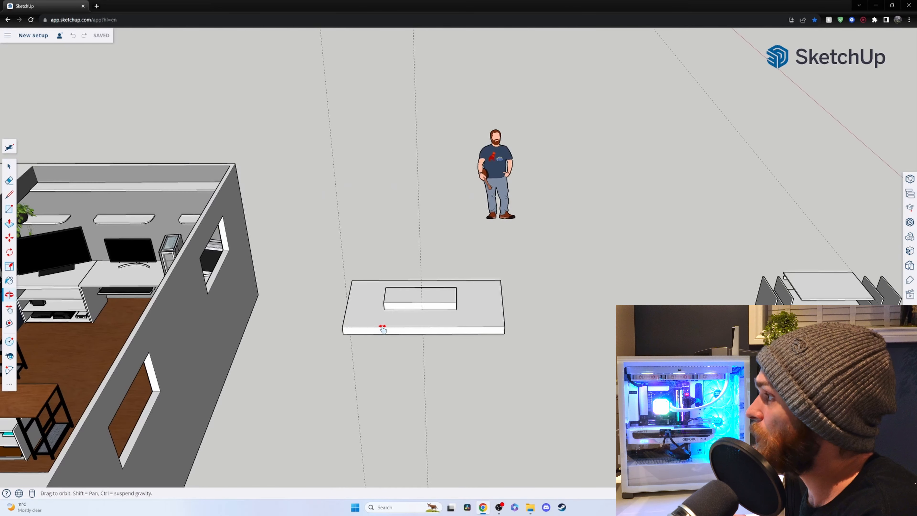
{"action": "left_click_drag", "start_coordinate": [380, 328], "coordinate": [372, 331]}
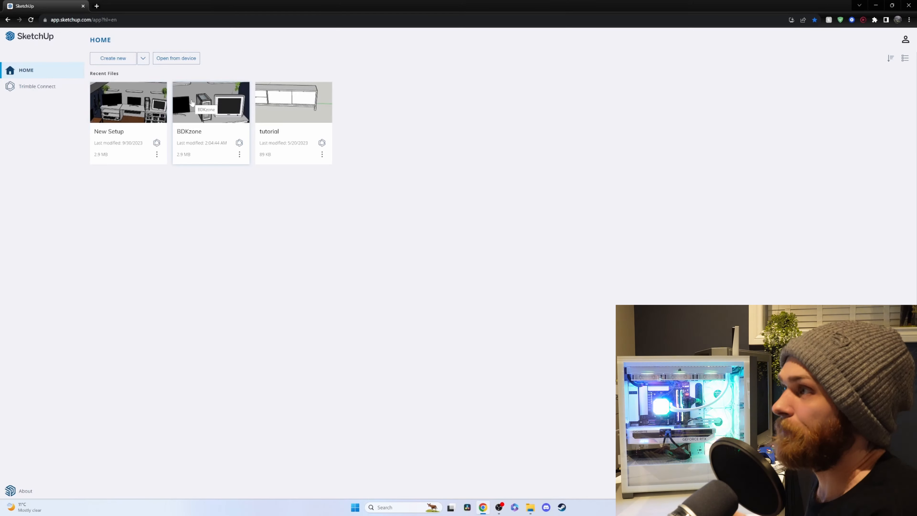
- Open the 'BDKzone' model from Recent Files, showing its MDF cut-sheet panel layouts
{"action": "double_click", "coordinate": [210, 105]}
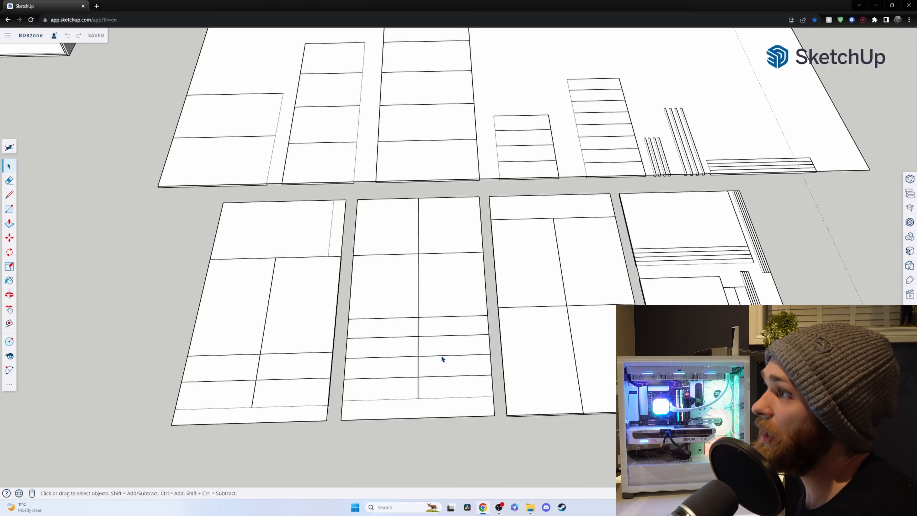
{"action": "mouse_move", "coordinate": [318, 243]}
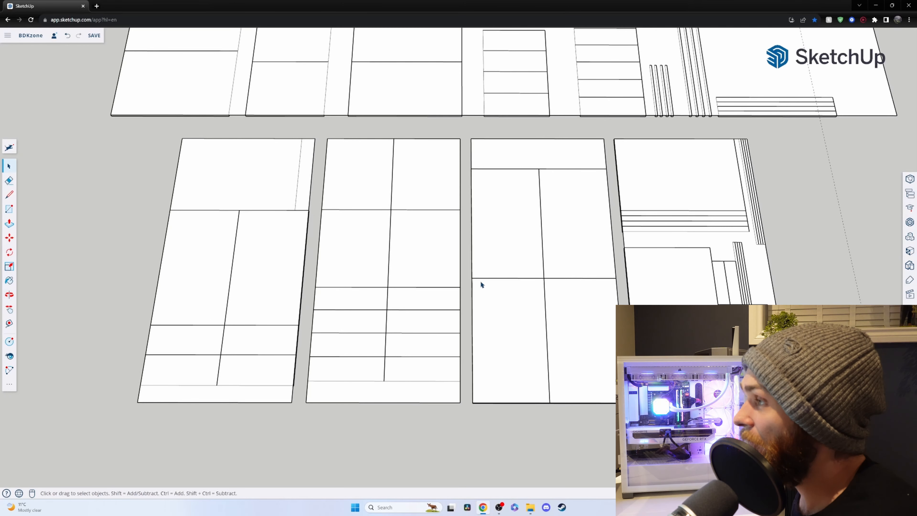
{"action": "mouse_move", "coordinate": [256, 173]}
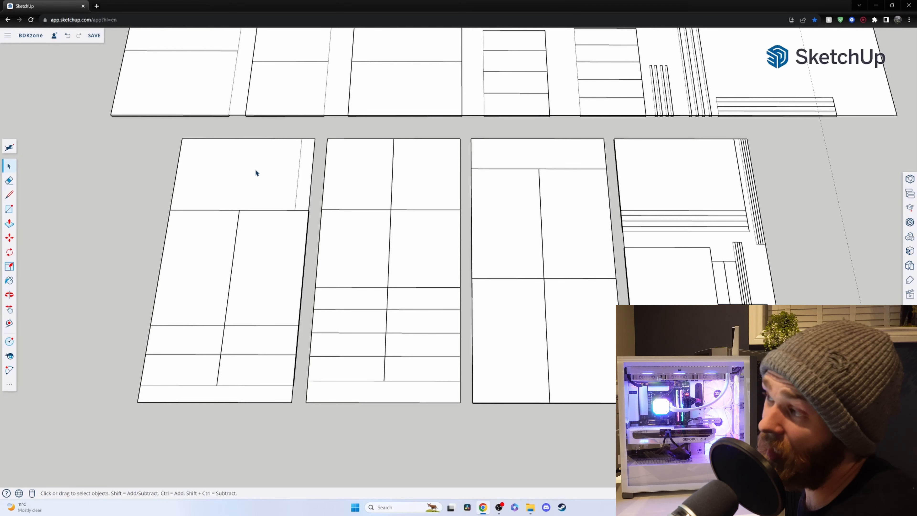
{"action": "mouse_move", "coordinate": [250, 198]}
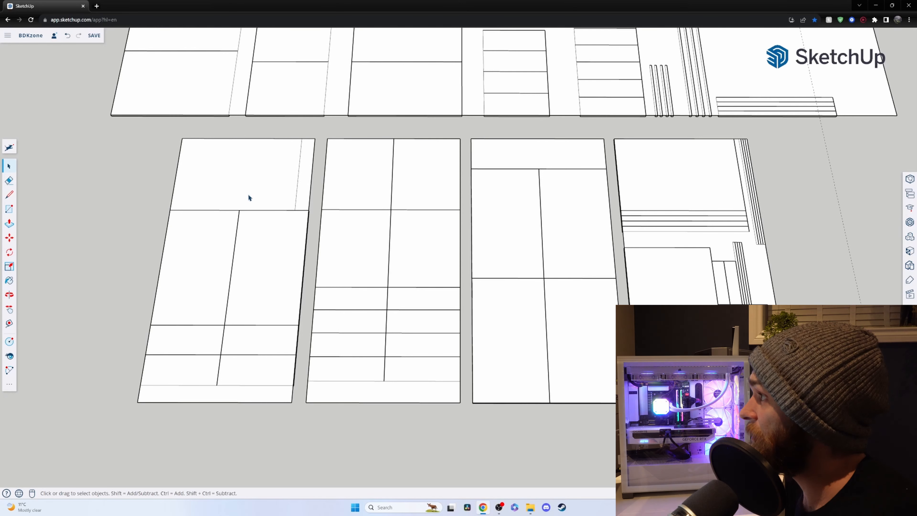
{"action": "mouse_move", "coordinate": [137, 124]}
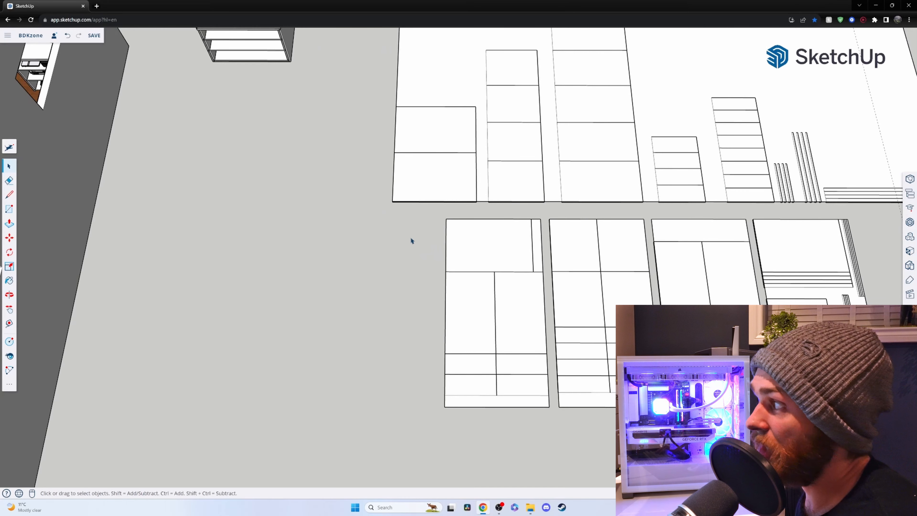
{"action": "mouse_move", "coordinate": [416, 234]}
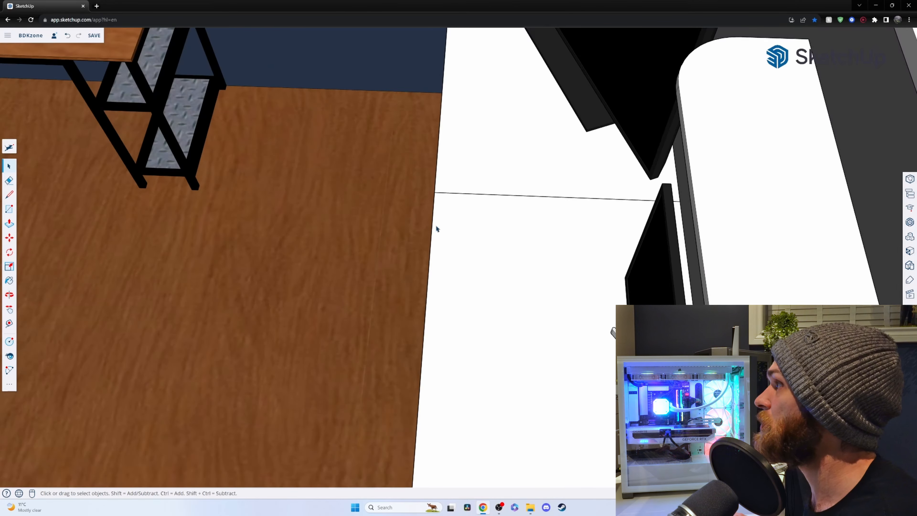
- Swing the view from the cut sheets onto the central desk with its monitors and PC case
{"action": "left_click_drag", "start_coordinate": [436, 228], "coordinate": [534, 200]}
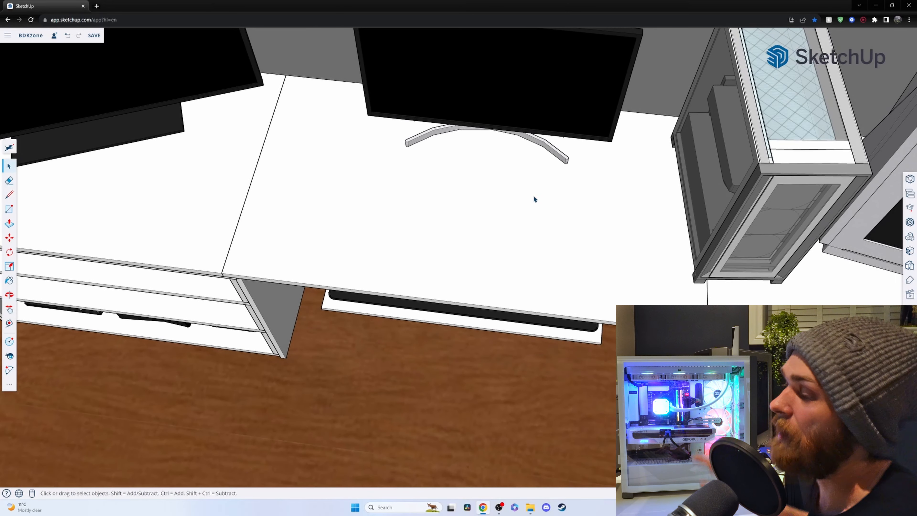
{"action": "mouse_move", "coordinate": [520, 290]}
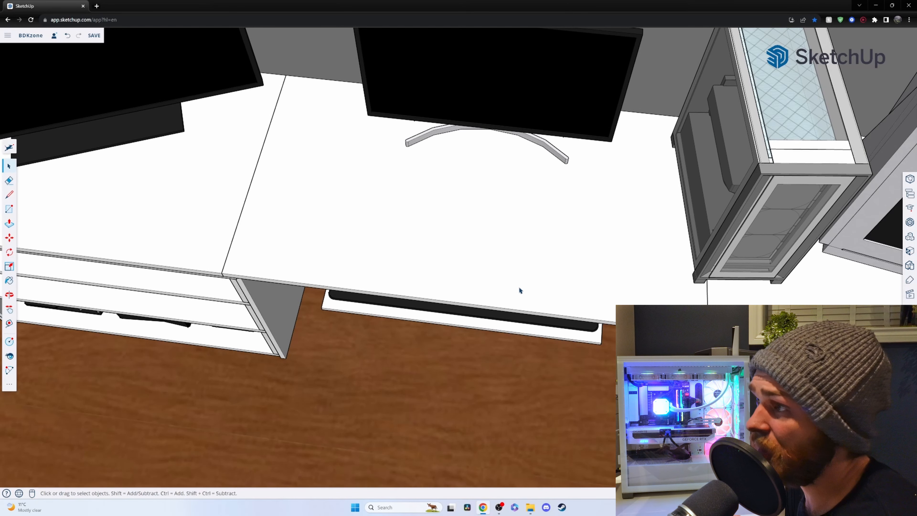
{"action": "mouse_move", "coordinate": [323, 228]}
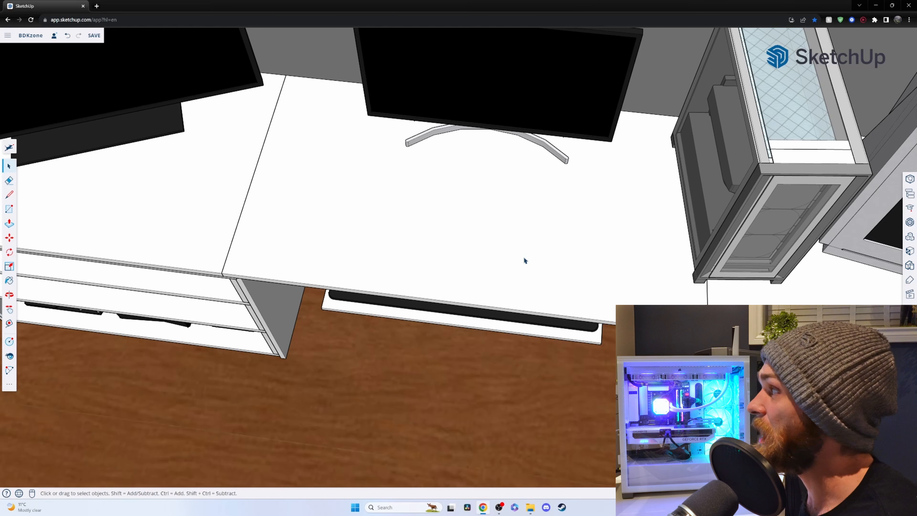
{"action": "mouse_move", "coordinate": [619, 240]}
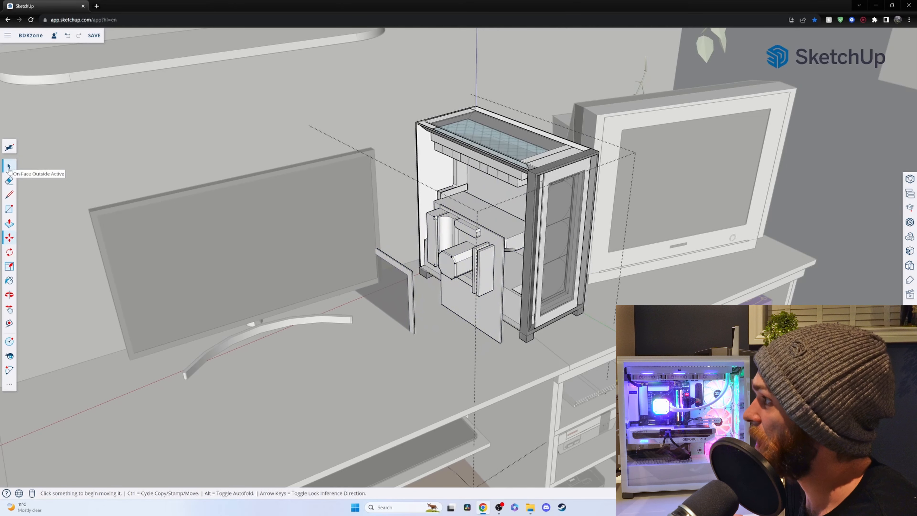
{"action": "left_click", "coordinate": [9, 165]}
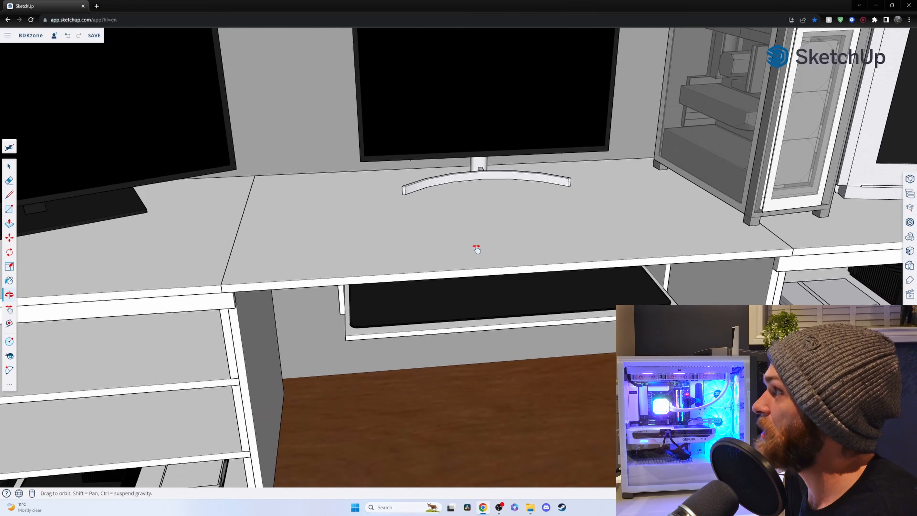
- Orbit past the left desk unit, console shelves, guitars and TV stand, ending on a room overview
{"action": "left_click_drag", "start_coordinate": [476, 250], "coordinate": [737, 209]}
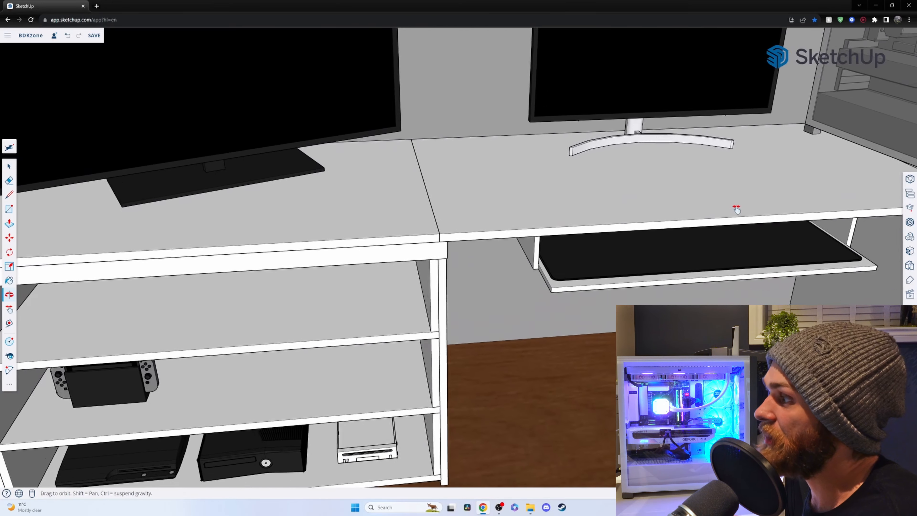
{"action": "left_click_drag", "start_coordinate": [736, 208], "coordinate": [537, 275]}
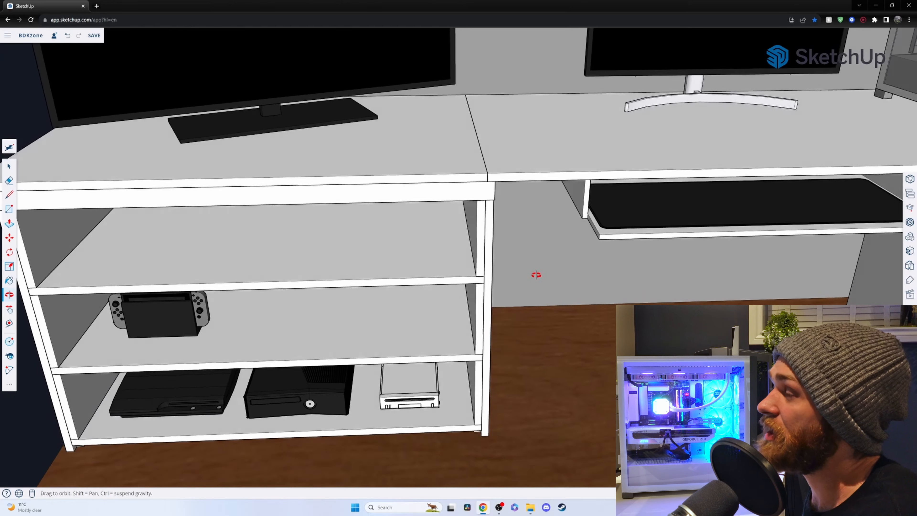
{"action": "left_click_drag", "start_coordinate": [536, 275], "coordinate": [363, 372]}
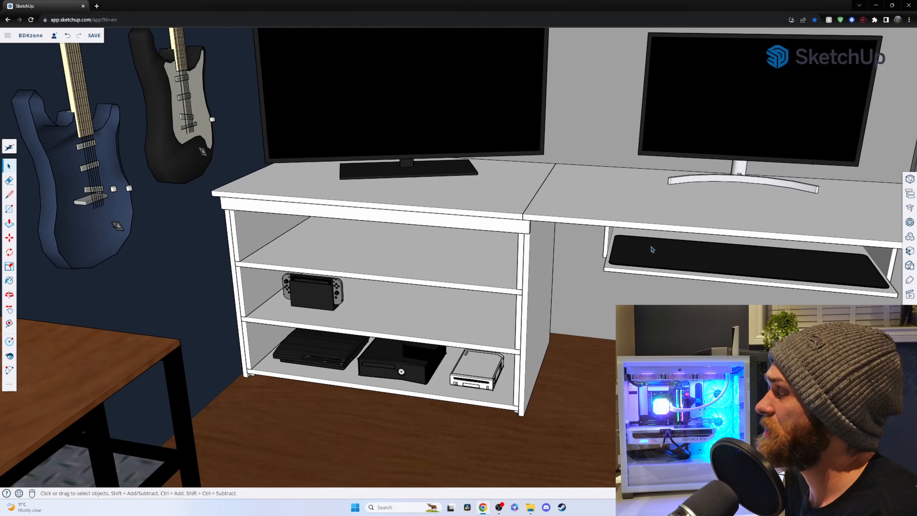
{"action": "left_click_drag", "start_coordinate": [652, 249], "coordinate": [512, 314]}
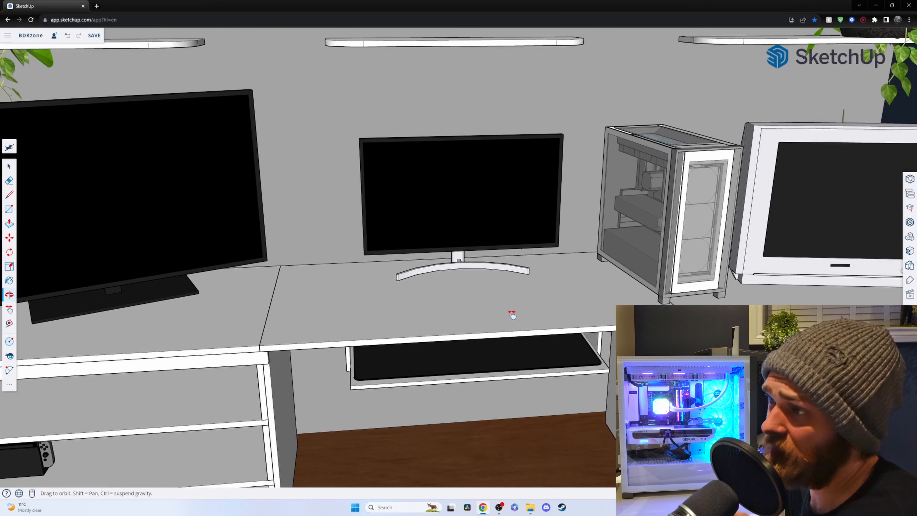
{"action": "left_click_drag", "start_coordinate": [512, 315], "coordinate": [539, 333]}
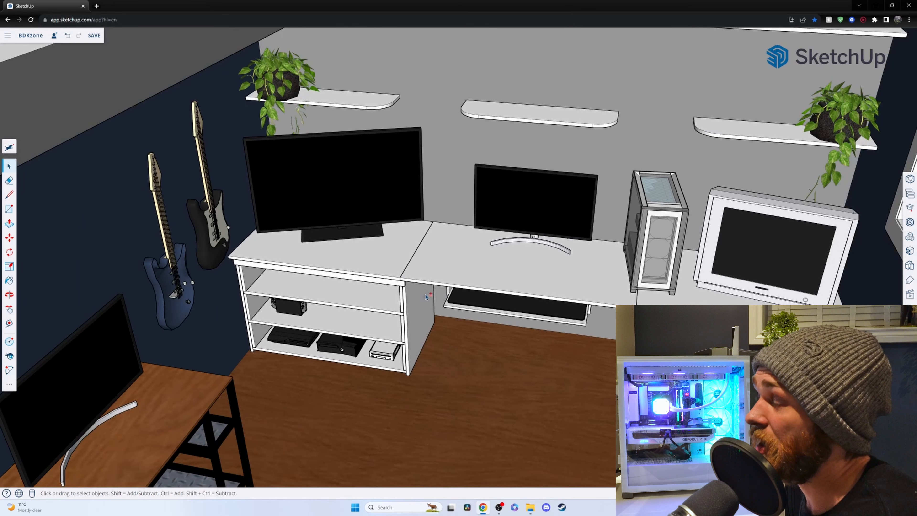
- Orbit to a head-on front overview of the desk wall with shelves, screens and console cubbies
{"action": "left_click_drag", "start_coordinate": [427, 297], "coordinate": [287, 278]}
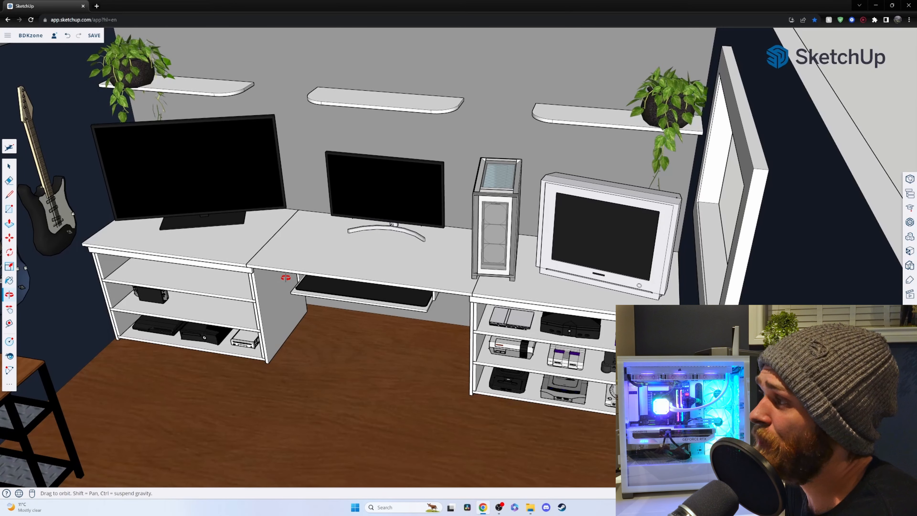
{"action": "left_click_drag", "start_coordinate": [287, 277], "coordinate": [375, 284]}
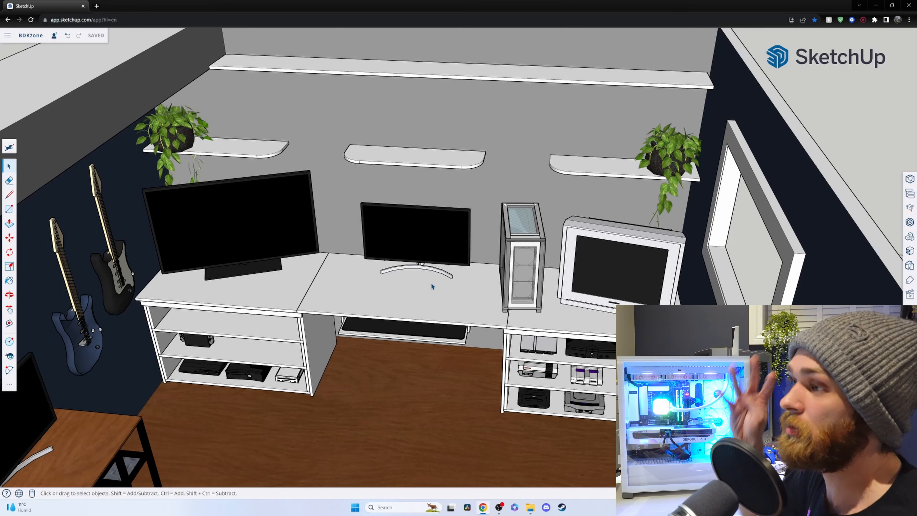
{"action": "mouse_move", "coordinate": [452, 345]}
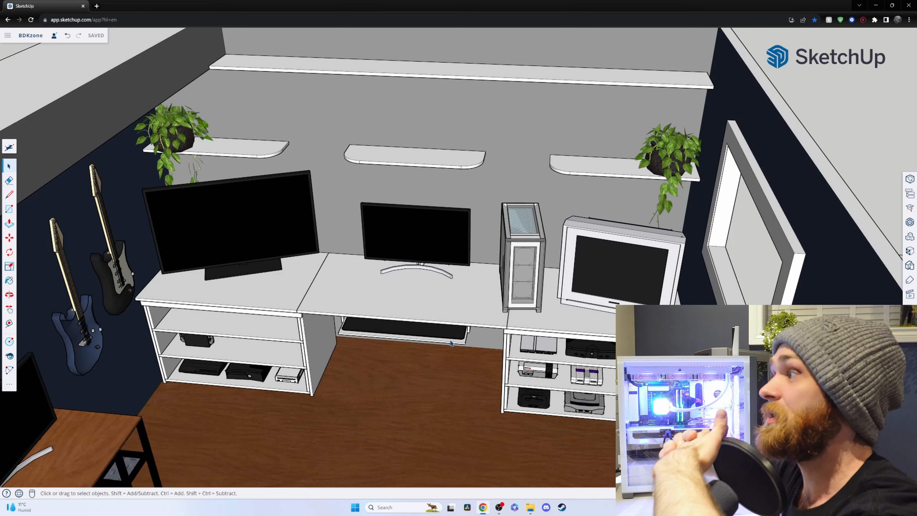